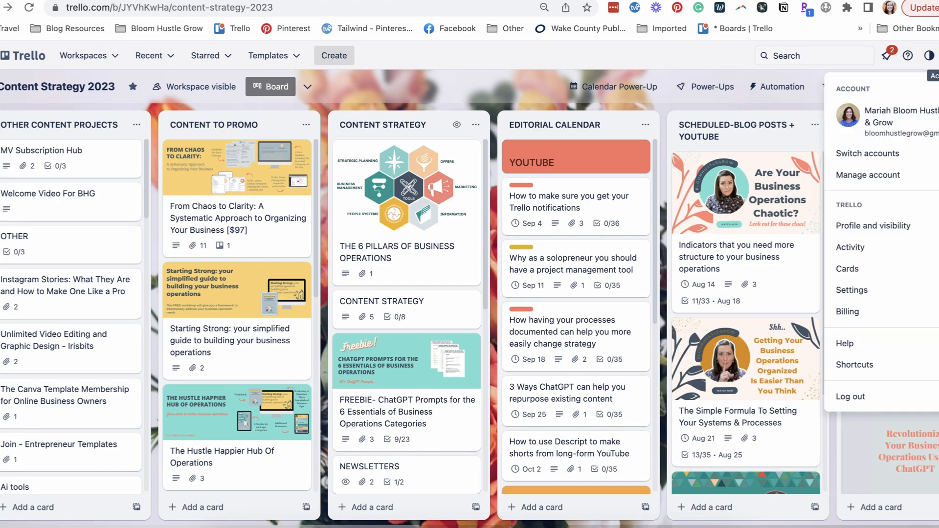
Step: Review the account's email notification preferences: instant frequency with every notification type enabled
left_click(852, 290)
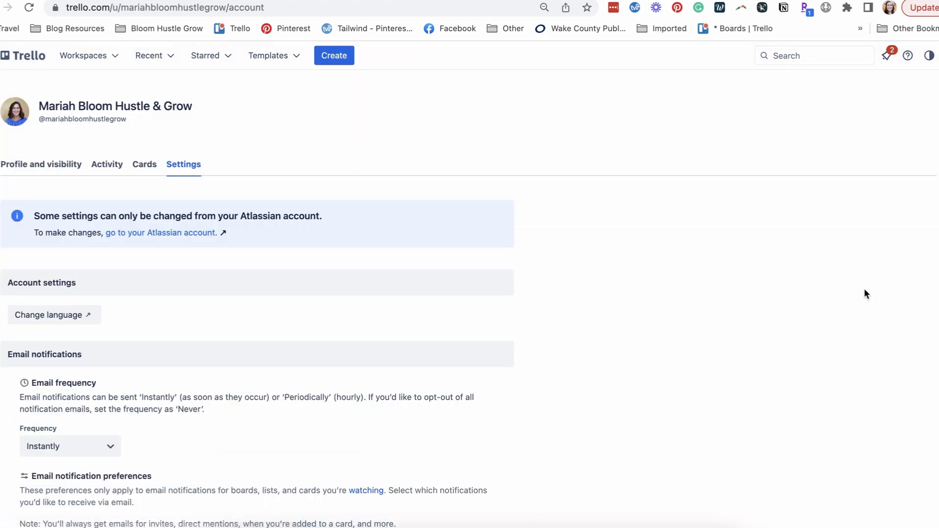
scroll("down", 3)
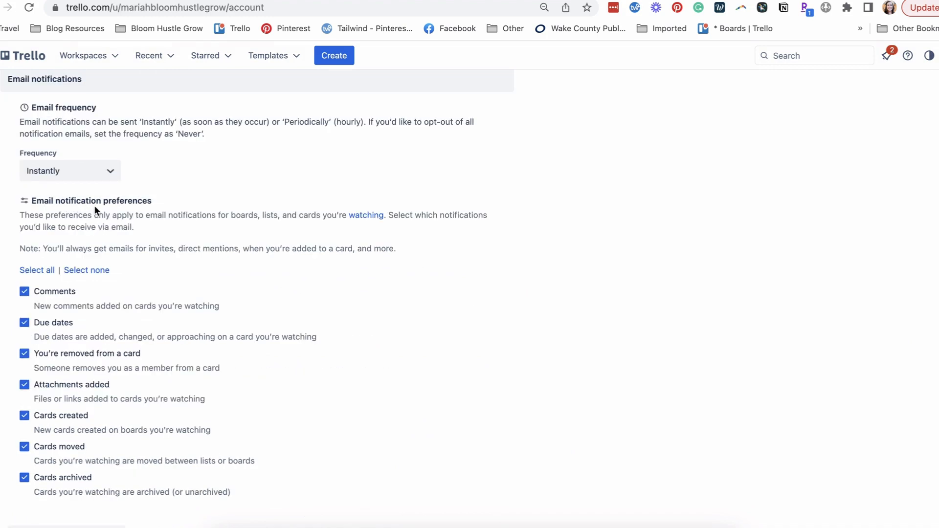
scroll("down", 3)
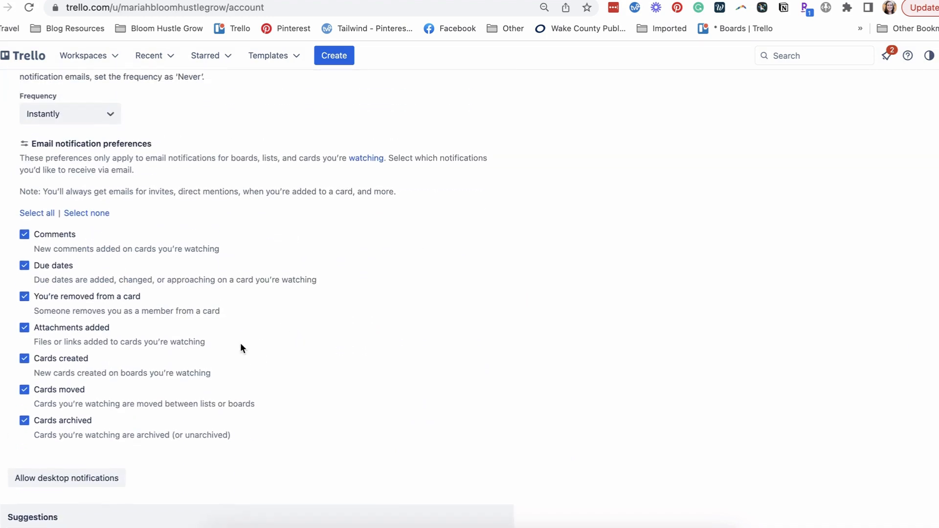
scroll("up", 3)
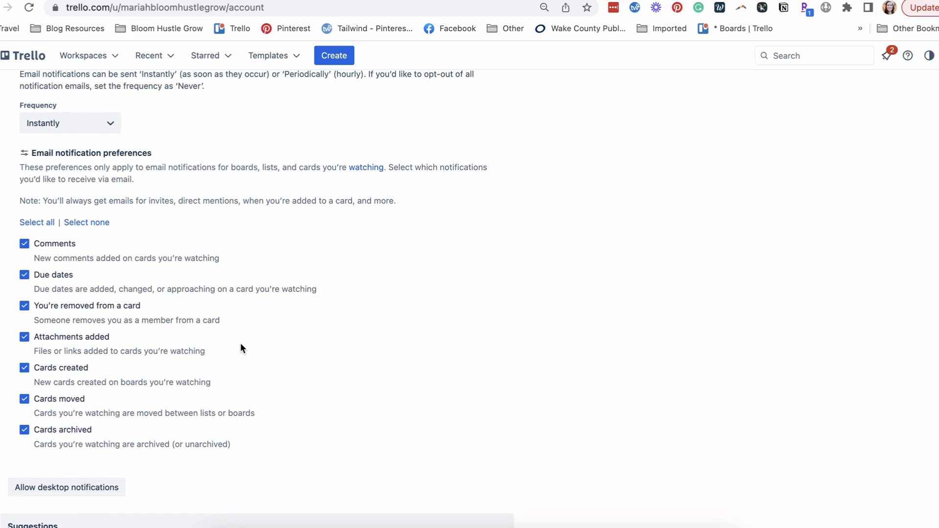
scroll("up", 3)
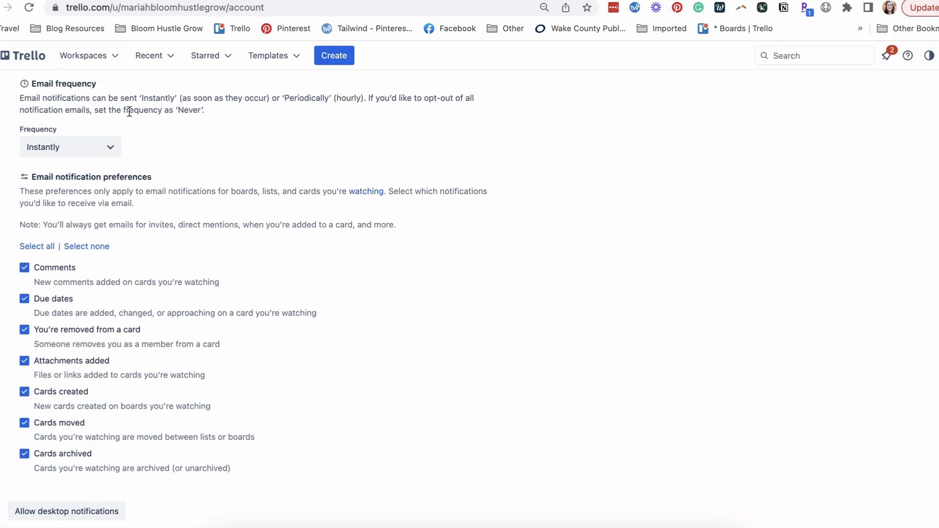
mouse_move(143, 278)
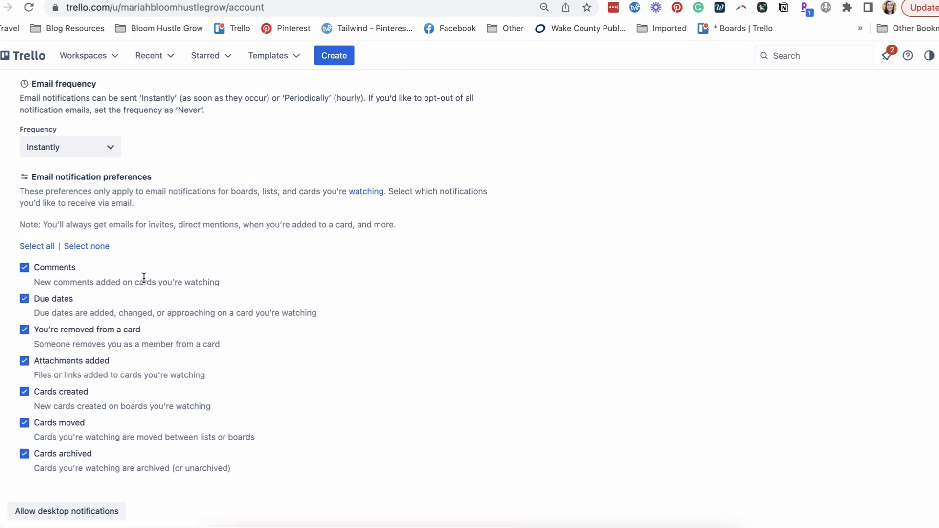
mouse_move(285, 183)
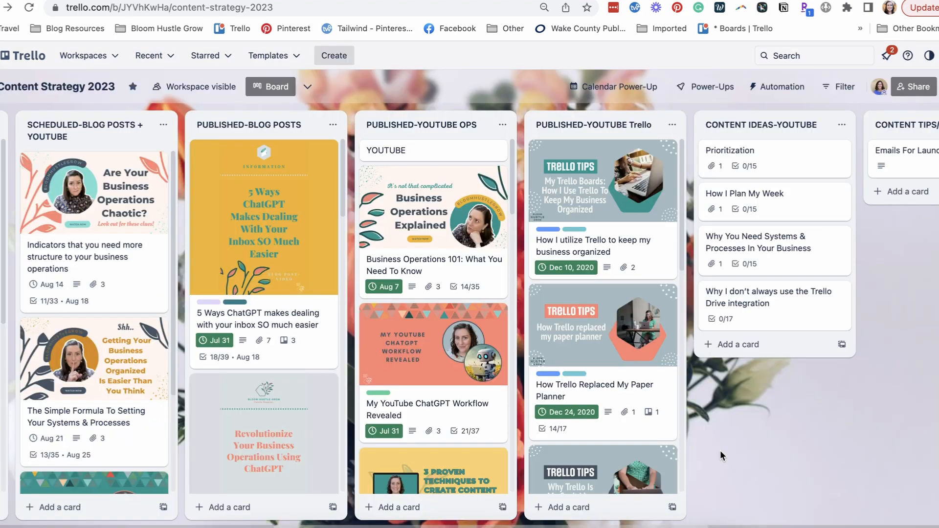
mouse_move(514, 209)
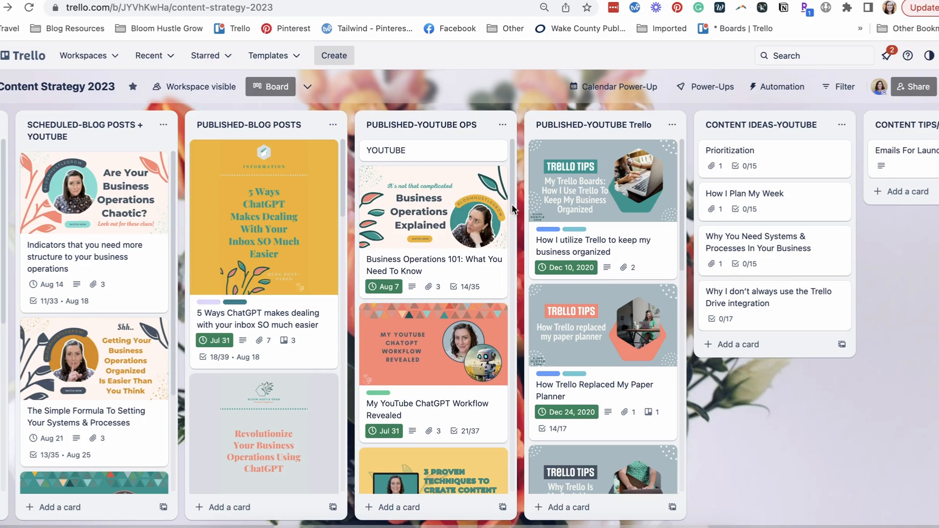
mouse_move(513, 210)
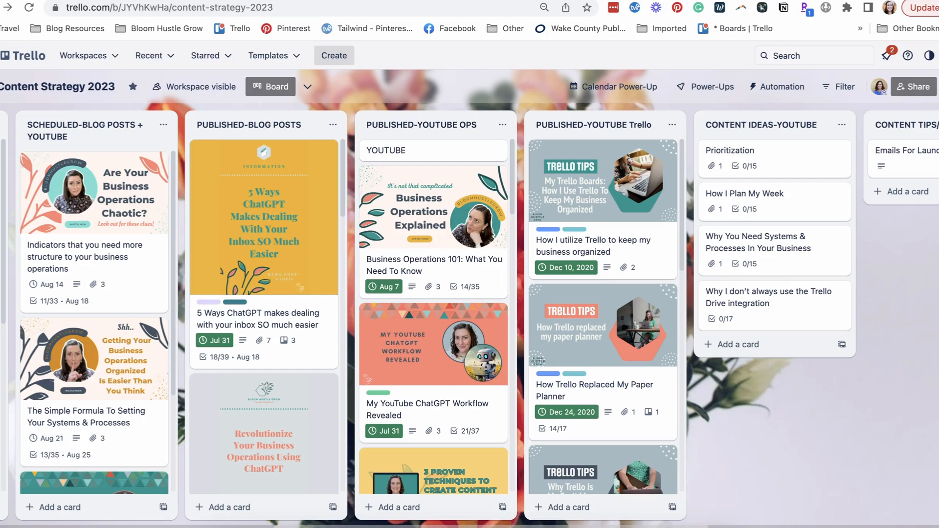
left_click(306, 86)
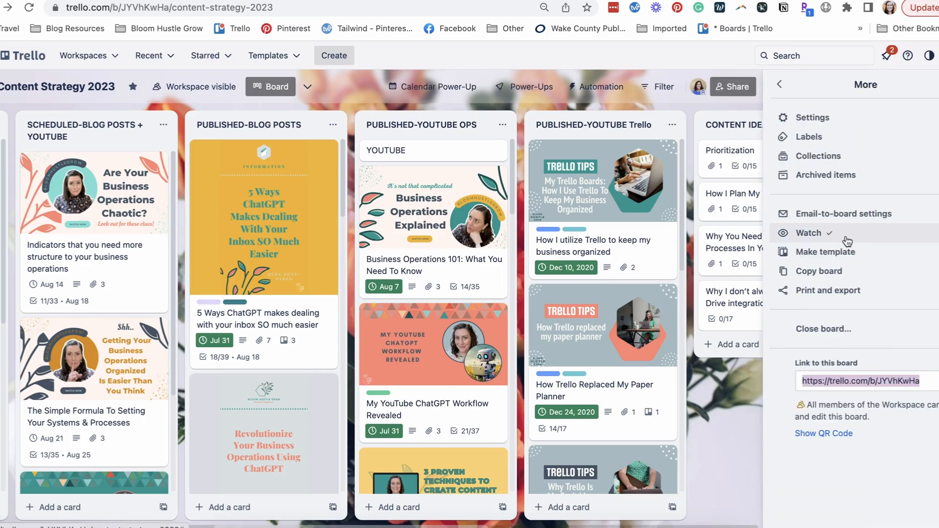
left_click(808, 233)
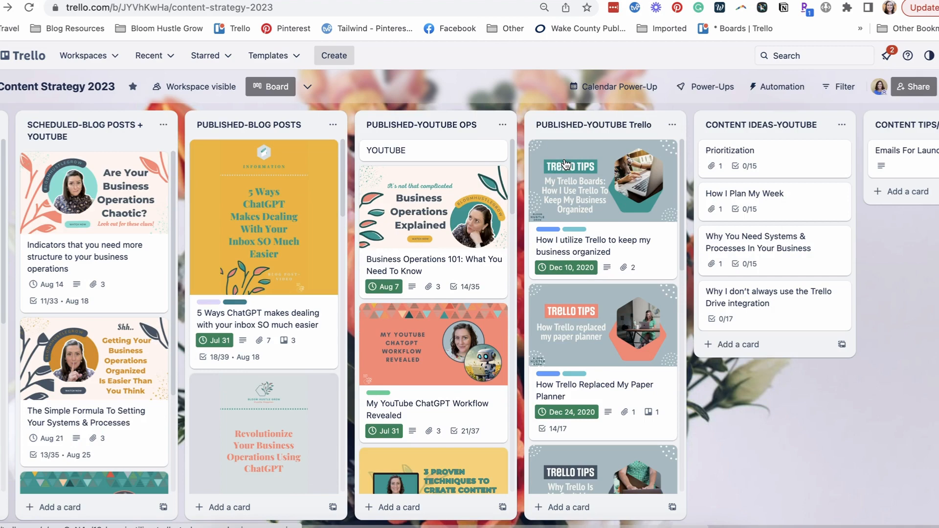
mouse_move(503, 125)
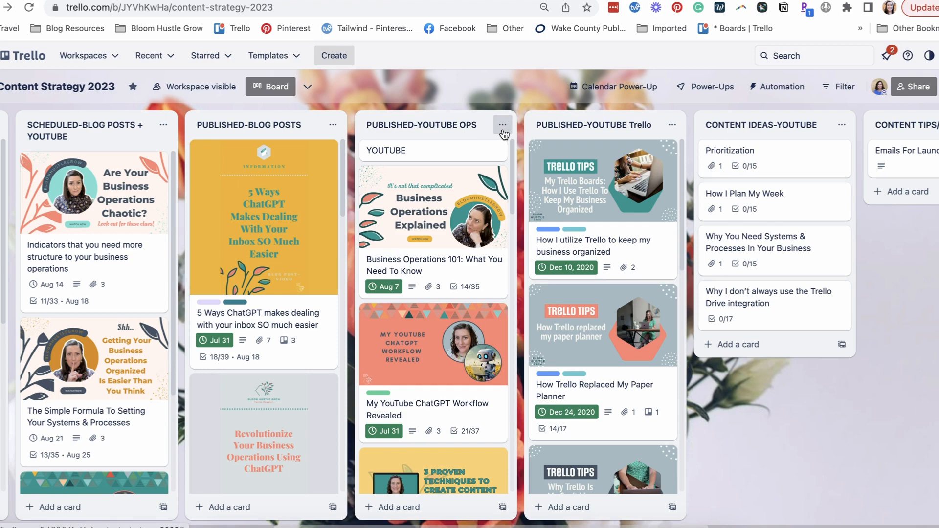
Step: Watch the PUBLISHED-YOUTUBE OPS list via its actions menu
left_click(502, 125)
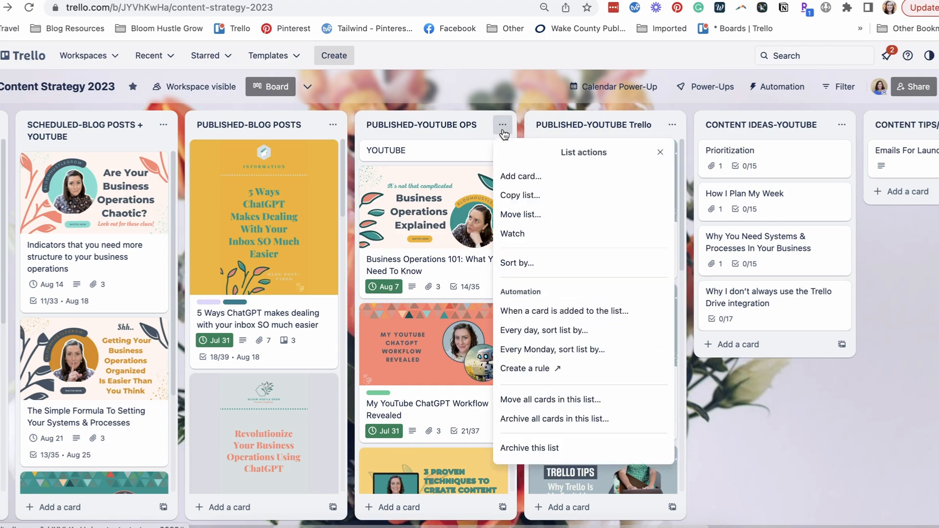
left_click(512, 234)
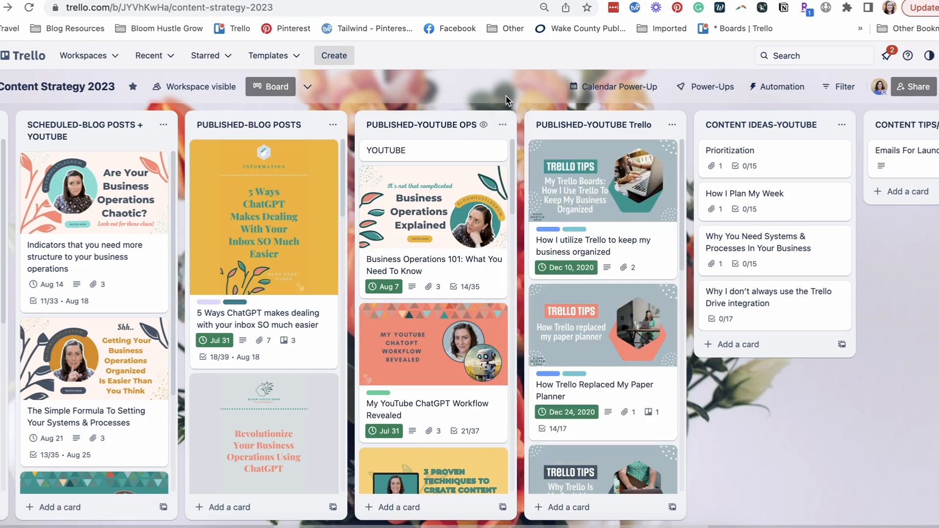
mouse_move(404, 395)
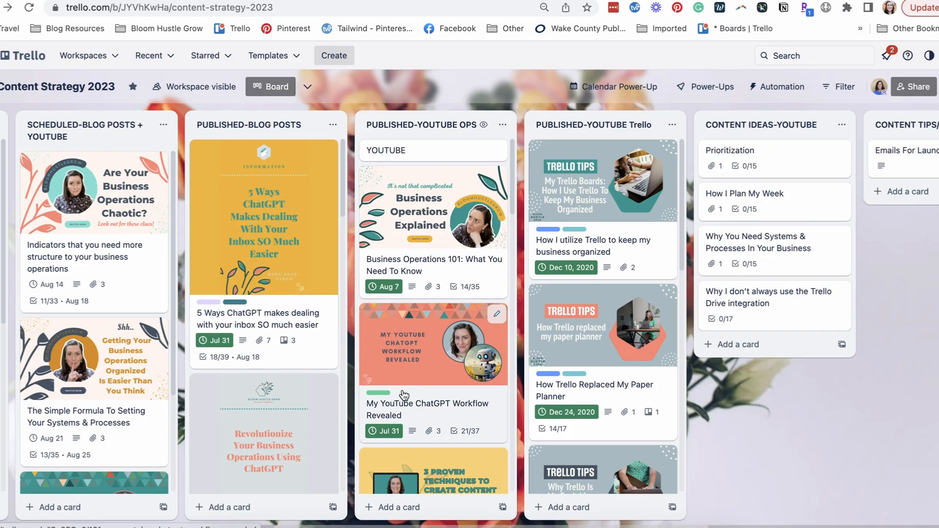
left_click(502, 126)
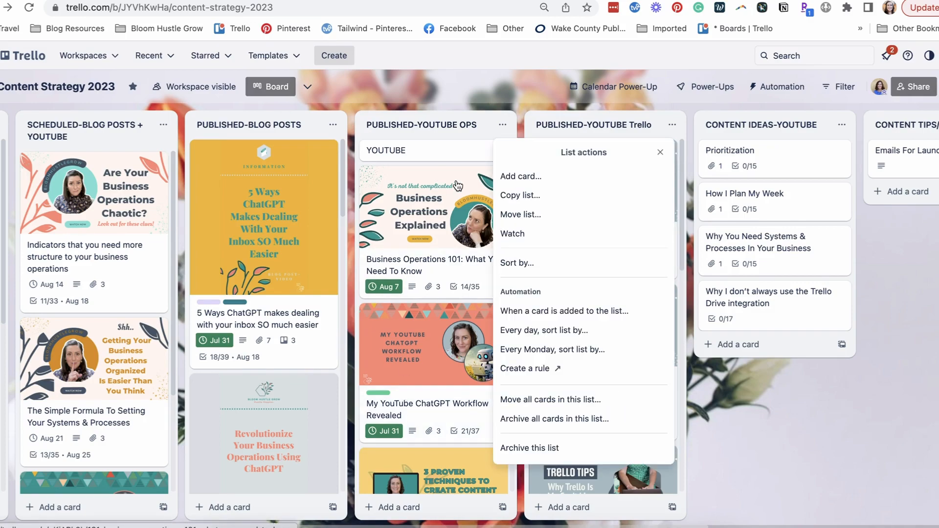
Step: Watch the Business Operations 101 card and start assigning a member to End Screen Graphic
left_click(428, 265)
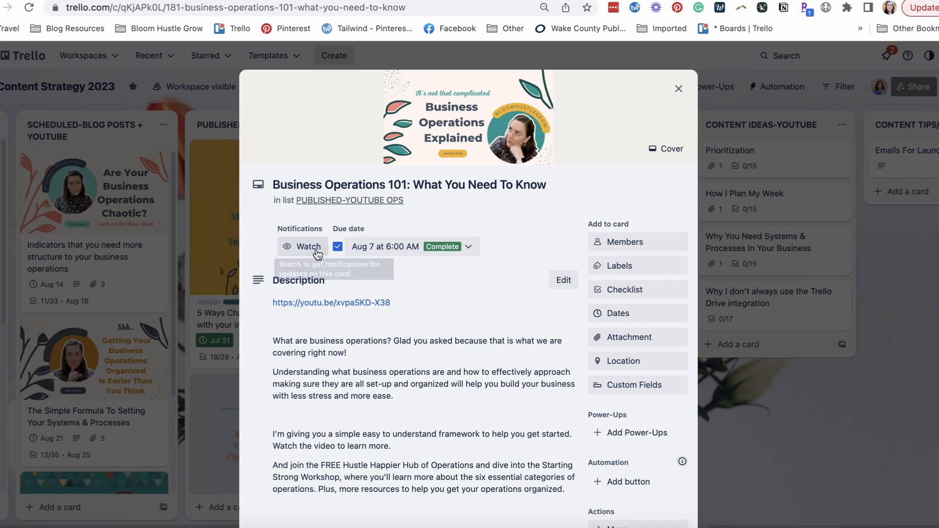
left_click(306, 247)
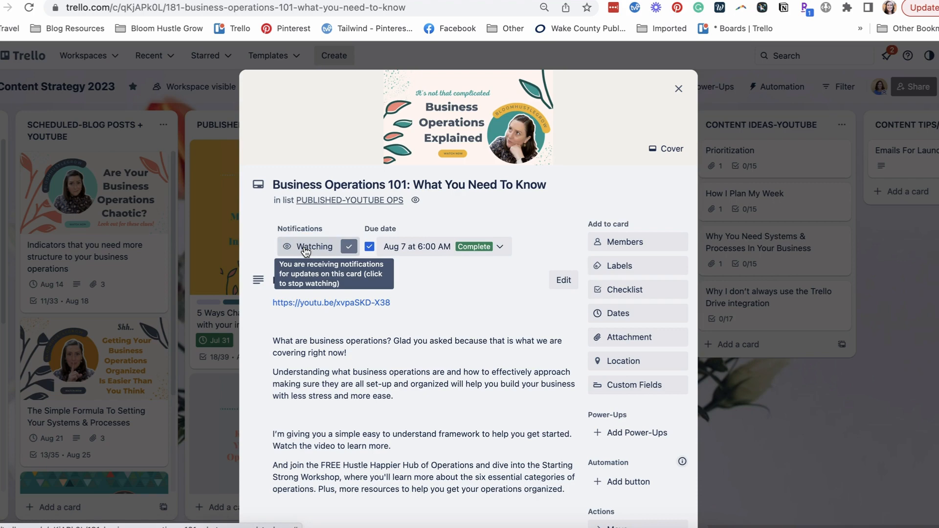
scroll("down", 3)
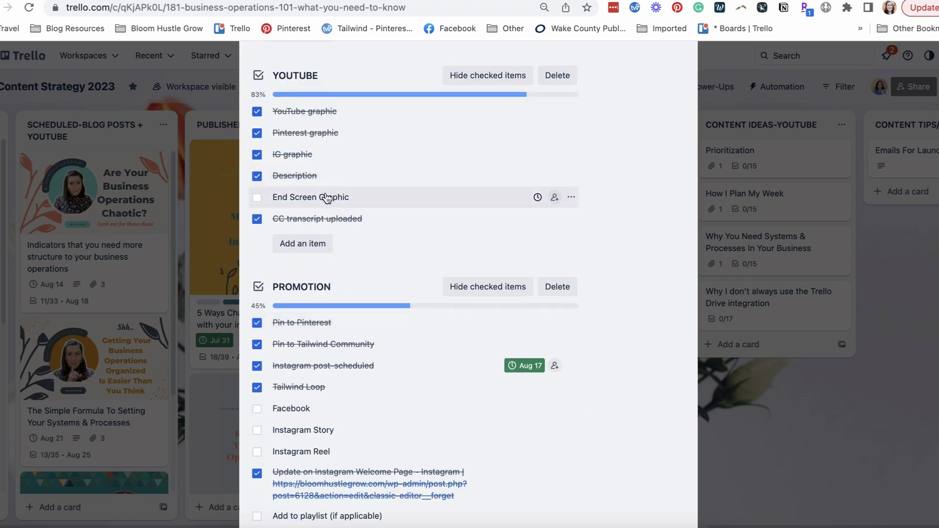
left_click(553, 197)
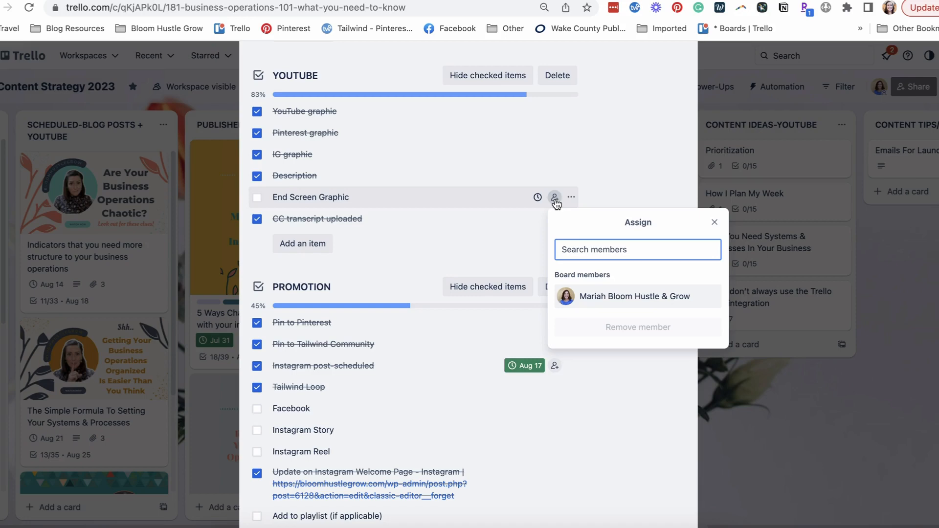
Step: Assign the board member to End Screen Graphic and save an August 23 due date
left_click(633, 297)
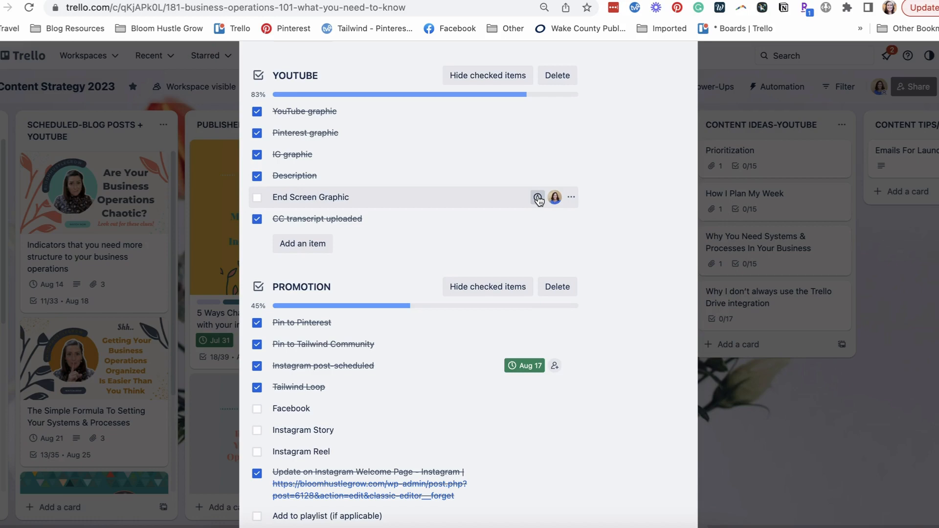
left_click(538, 197)
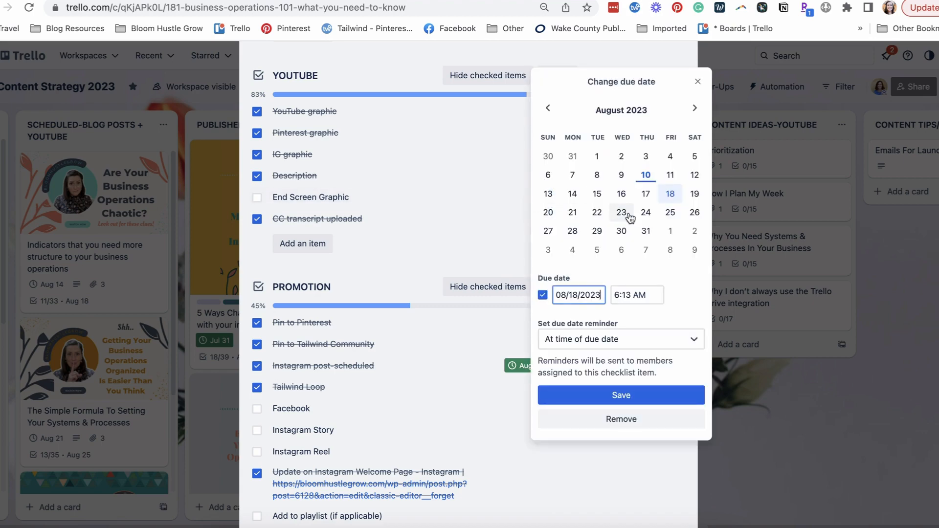
left_click(621, 212)
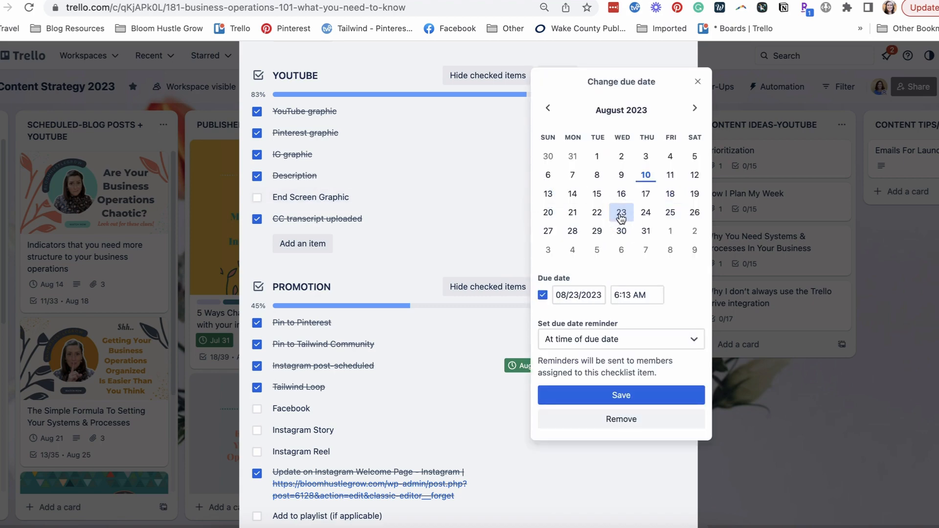
left_click(620, 394)
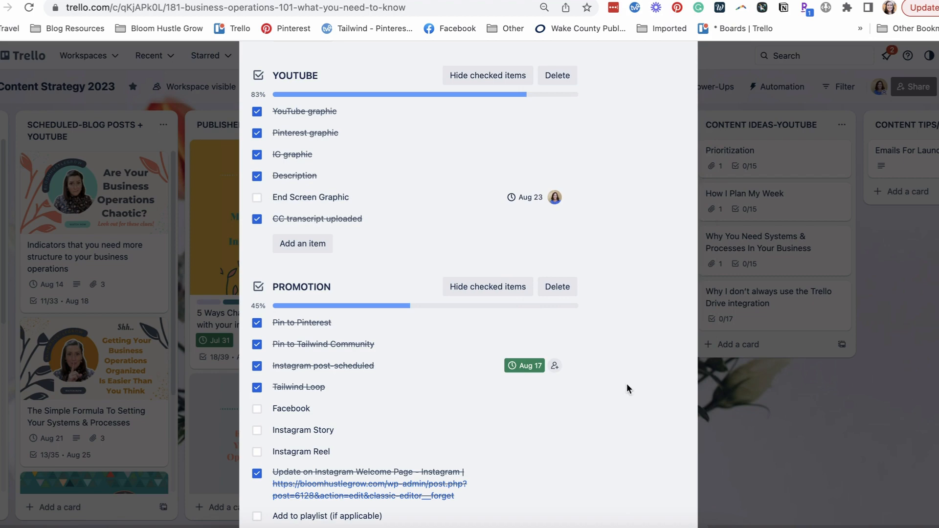
mouse_move(569, 203)
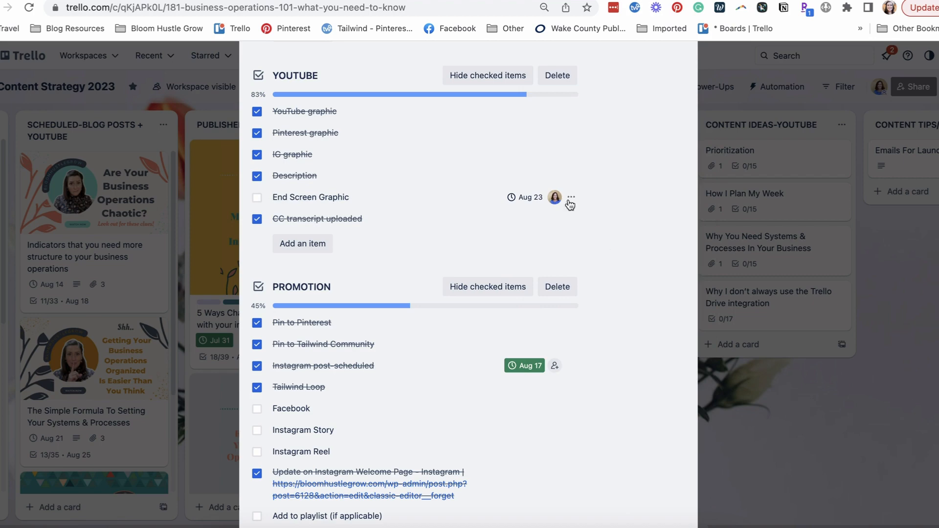
Step: Keep the item's reminder set to the time of the due date
left_click(528, 198)
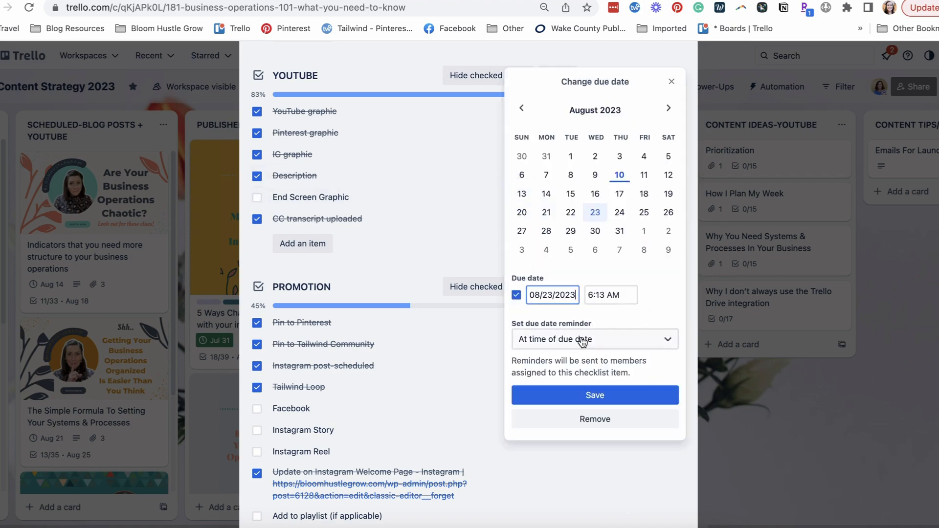
left_click(595, 339)
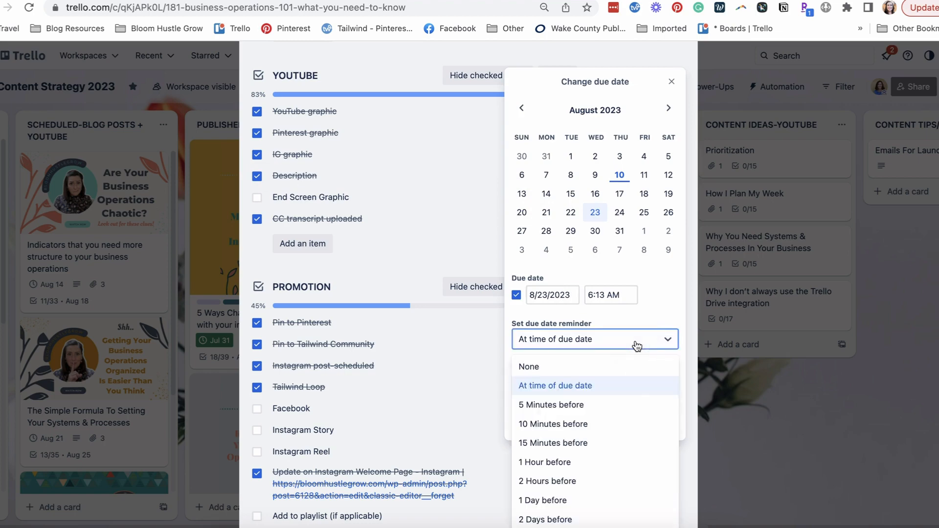
left_click(556, 385)
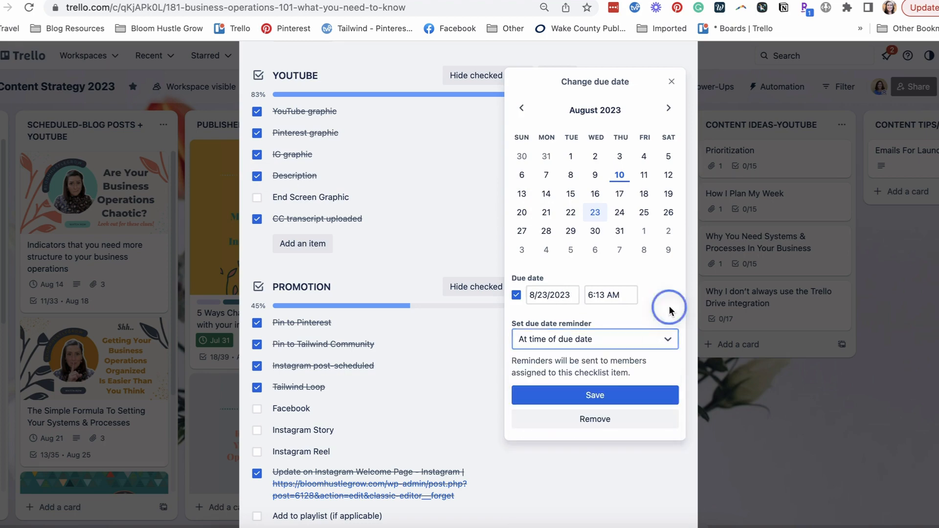
left_click(593, 394)
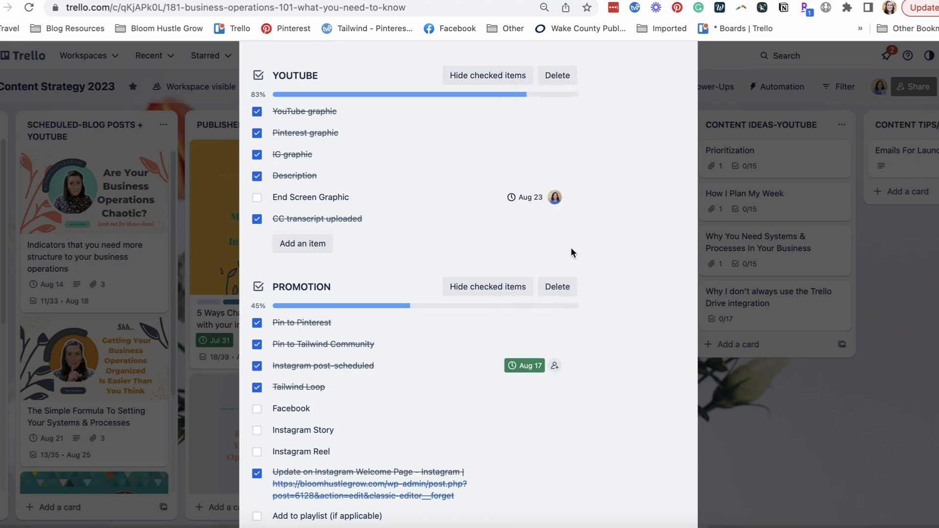
mouse_move(564, 197)
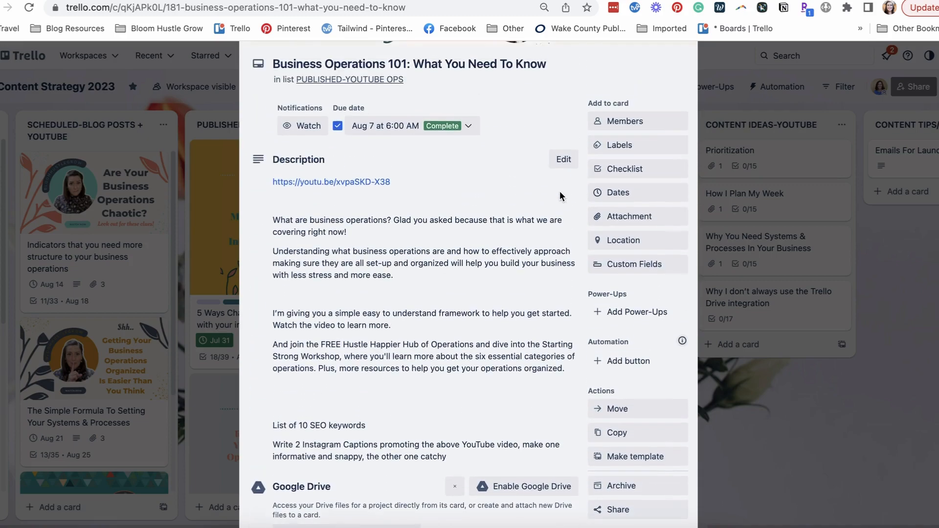
scroll("down", 3)
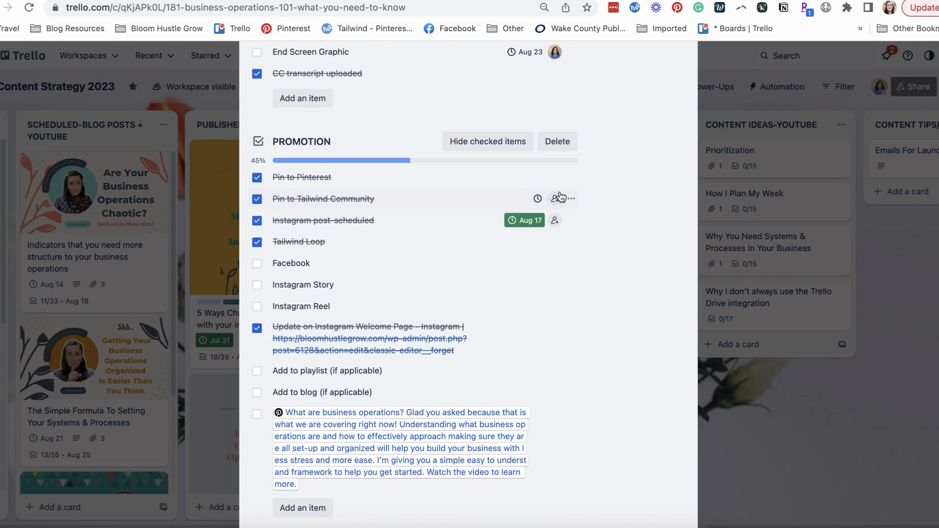
scroll("up", 3)
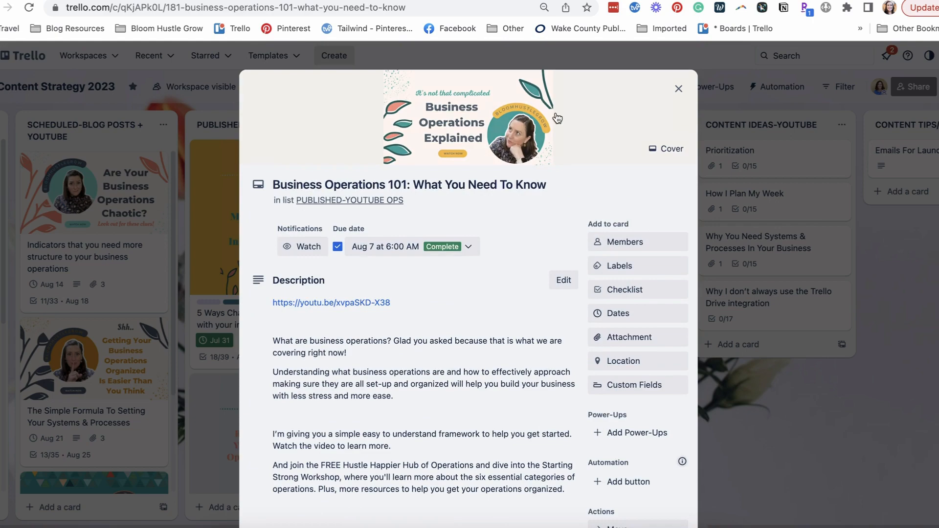
scroll("down", 3)
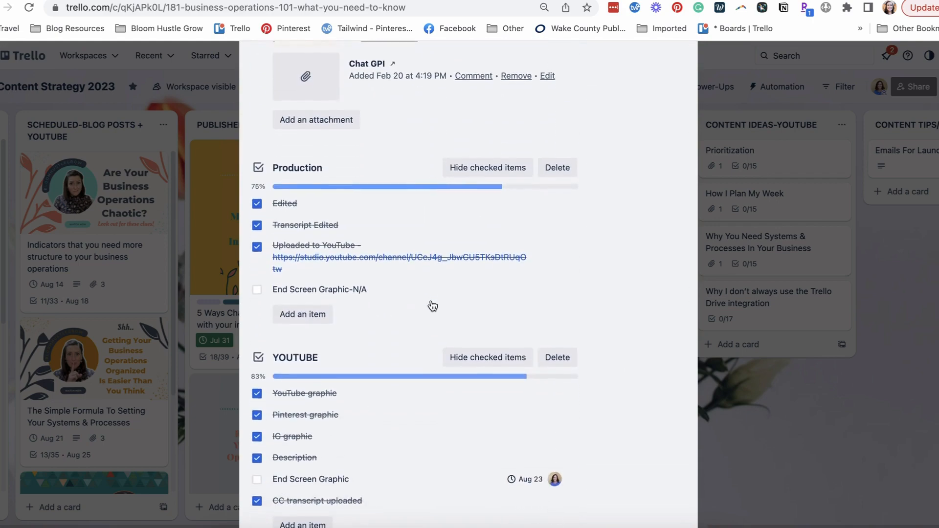
scroll("down", 3)
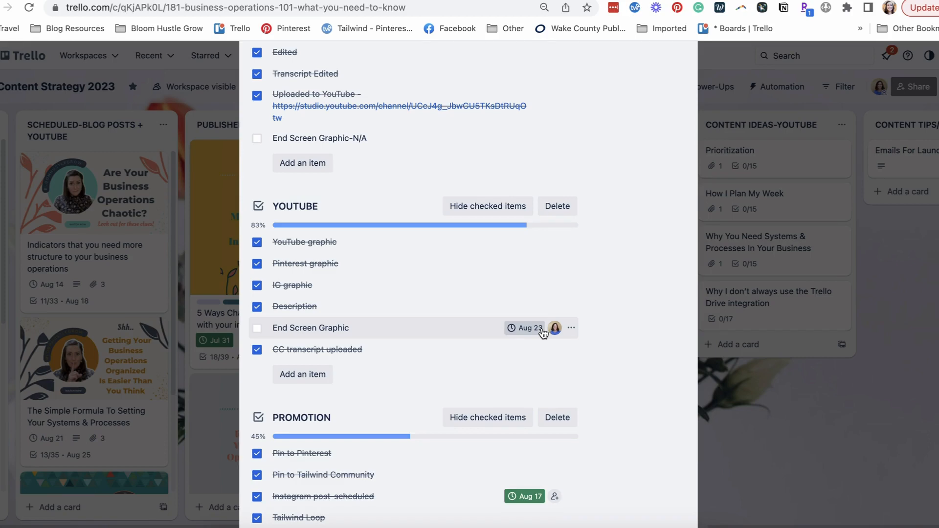
scroll("up", 3)
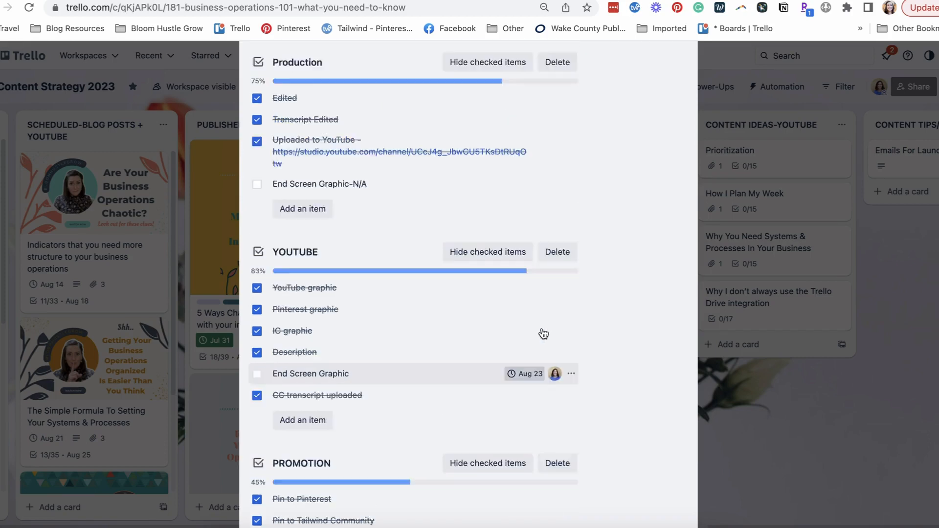